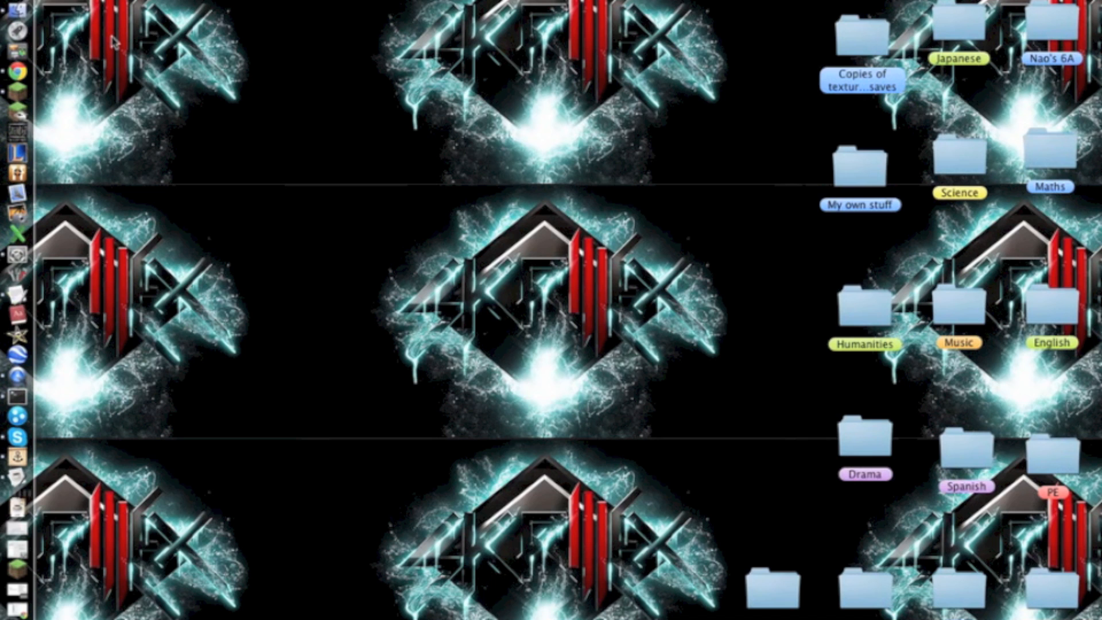
{"action": "mouse_move", "coordinate": [457, 113]}
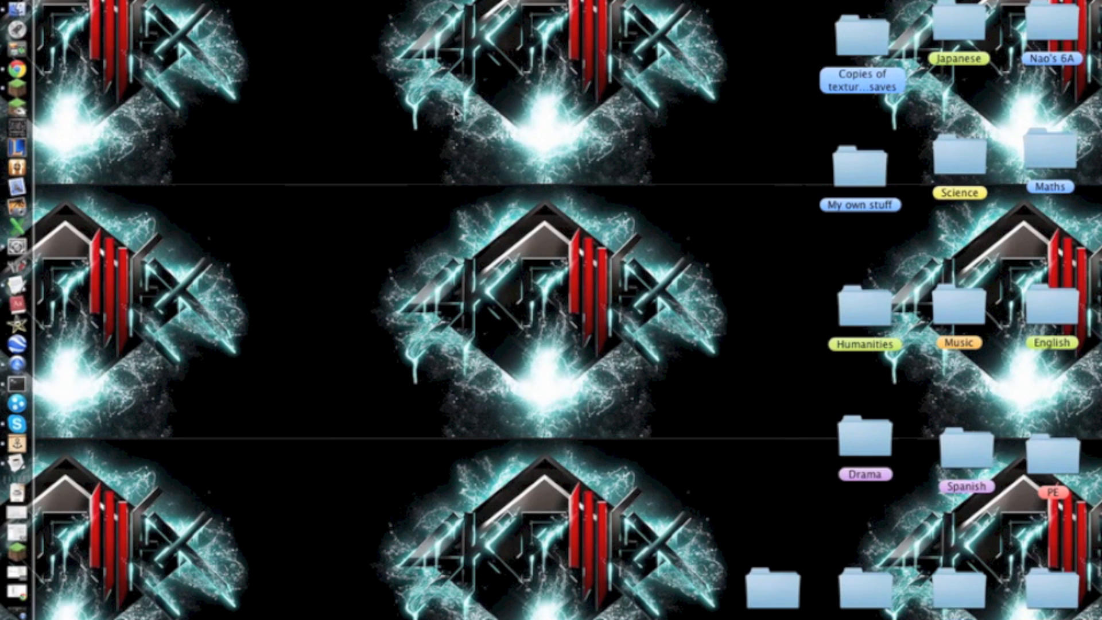
{"action": "mouse_move", "coordinate": [14, 426]}
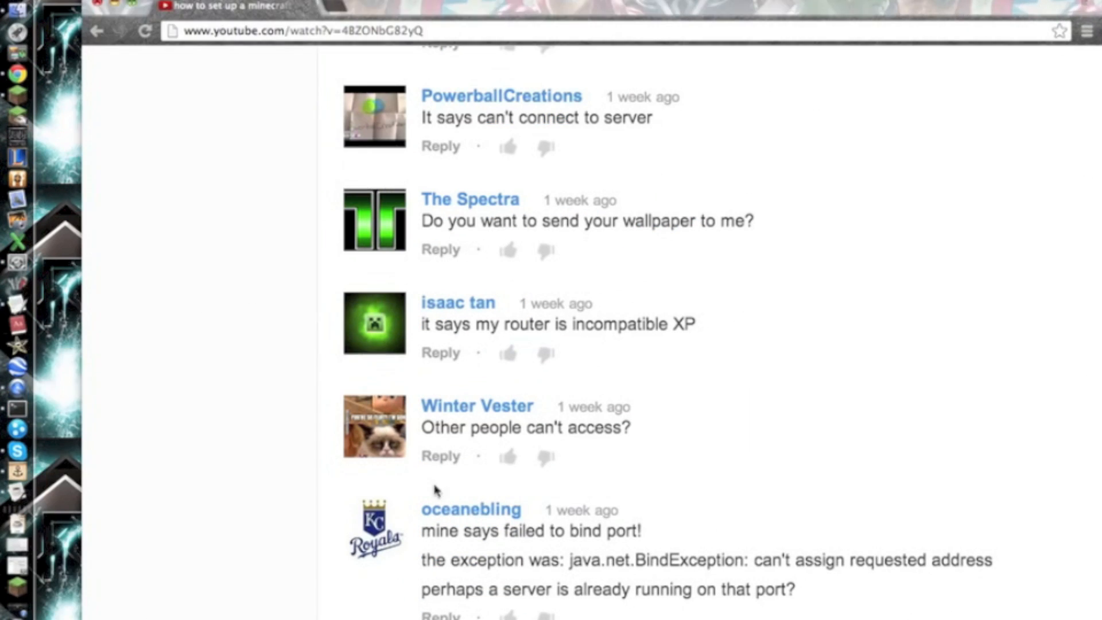
{"action": "mouse_move", "coordinate": [314, 304]}
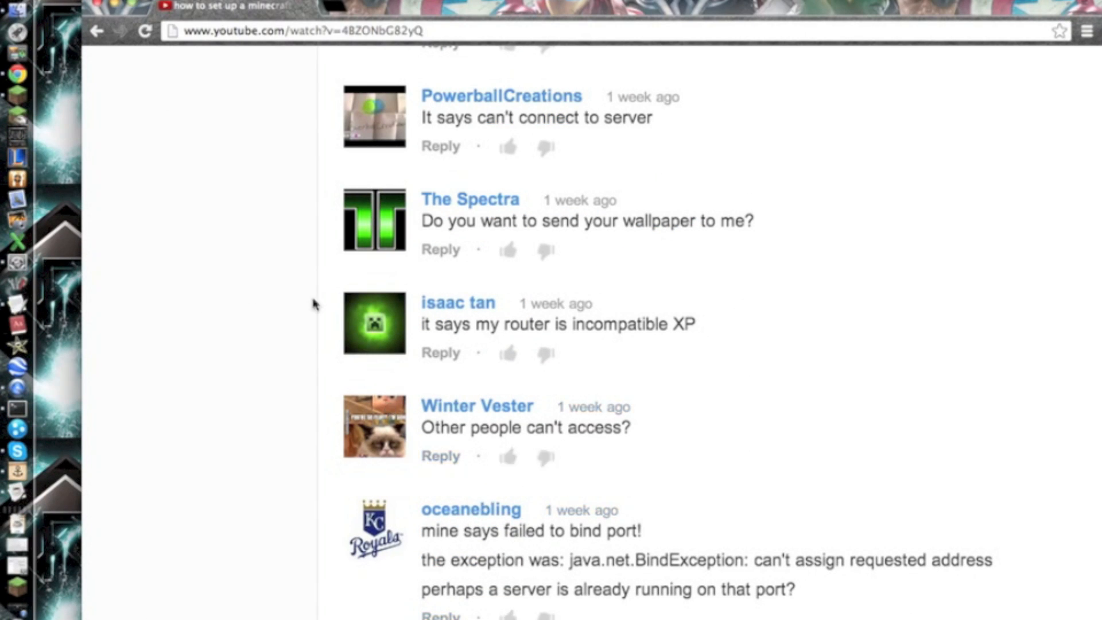
{"action": "mouse_move", "coordinate": [510, 523]}
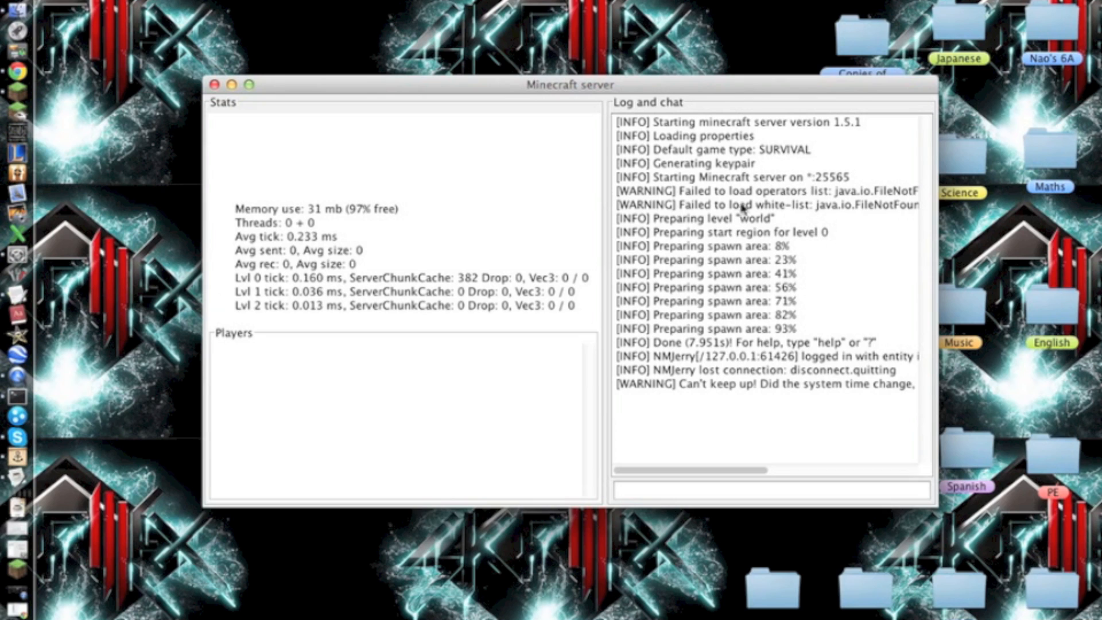
{"action": "mouse_move", "coordinate": [762, 207]}
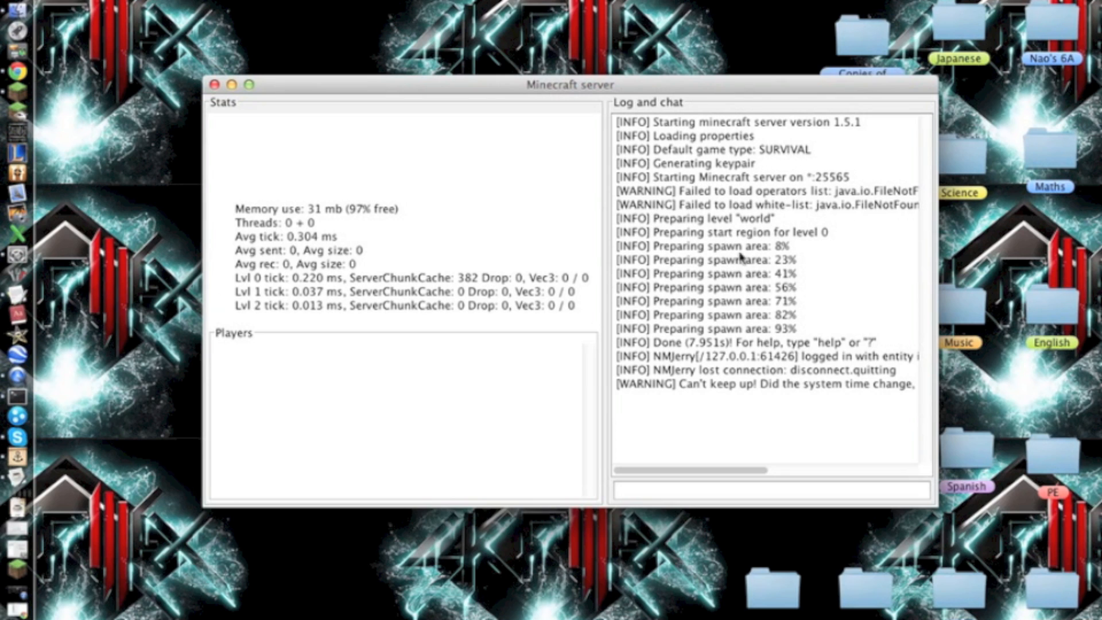
{"action": "mouse_move", "coordinate": [420, 191]}
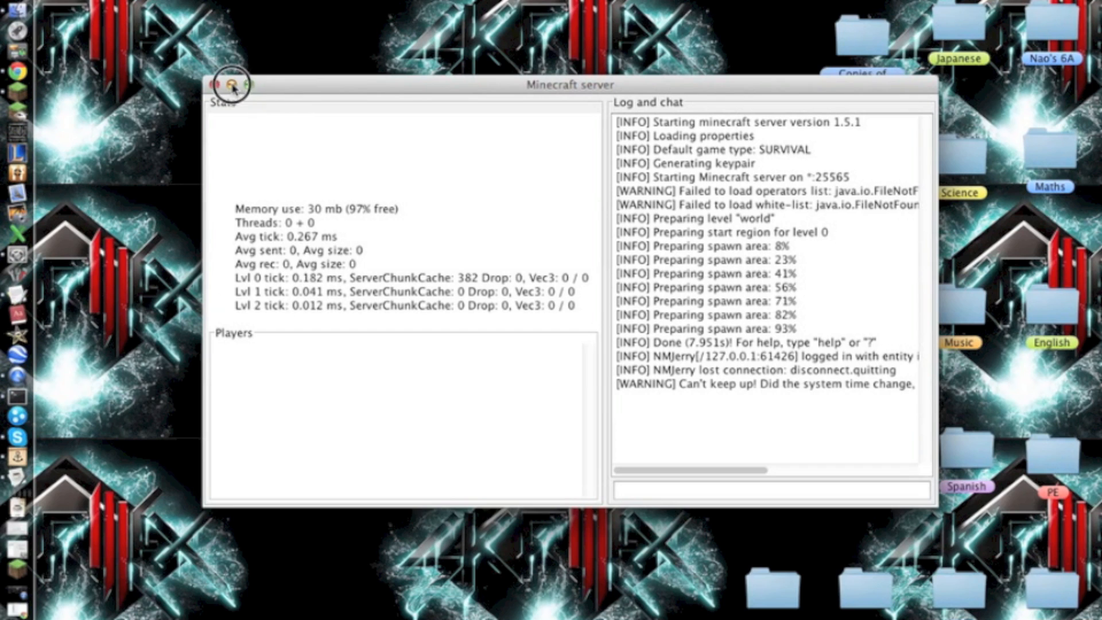
Close the Minecraft server window to return to the desktop.
{"action": "left_click", "coordinate": [222, 85]}
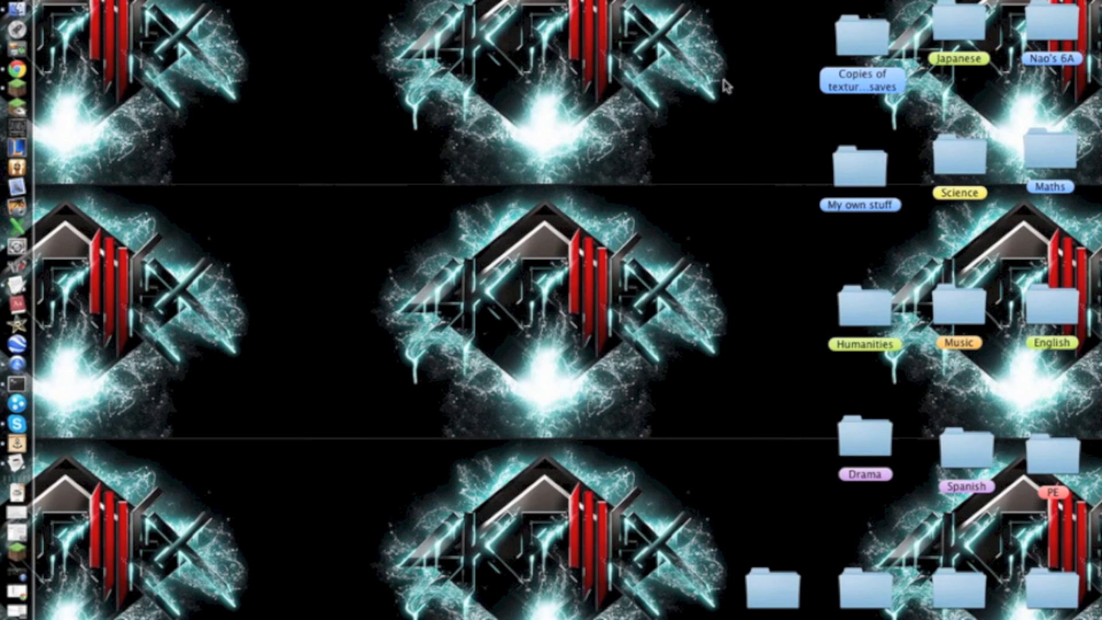
Search Spotlight for "act" to find Activity Monitor.
{"action": "key", "text": "cmd+space"}
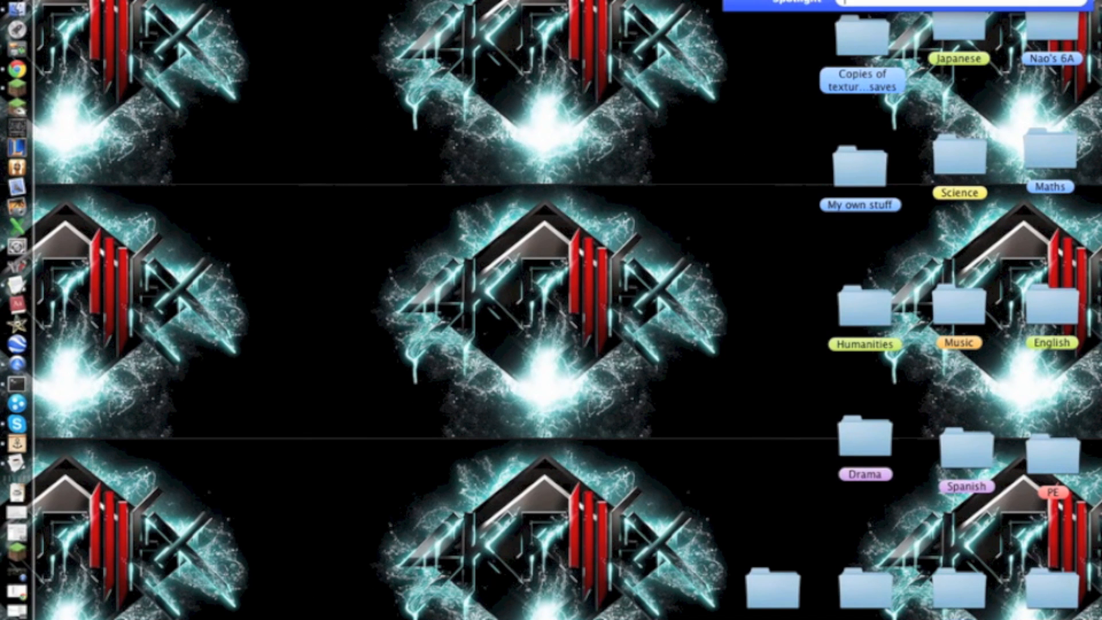
{"action": "type", "text": "act"}
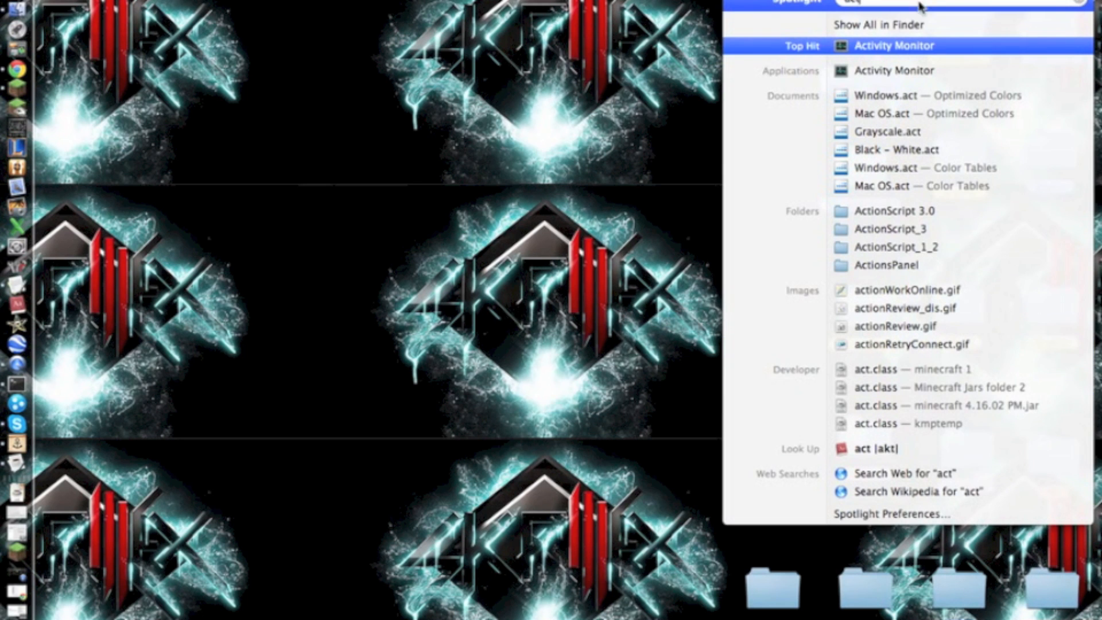
{"action": "mouse_move", "coordinate": [927, 56]}
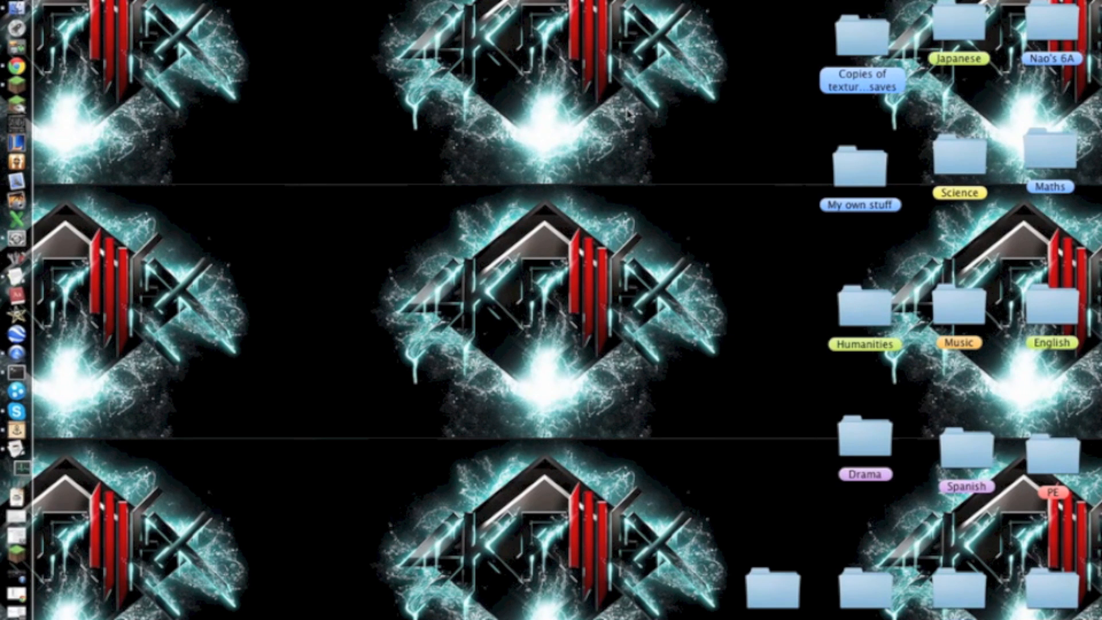
{"action": "mouse_move", "coordinate": [457, 197]}
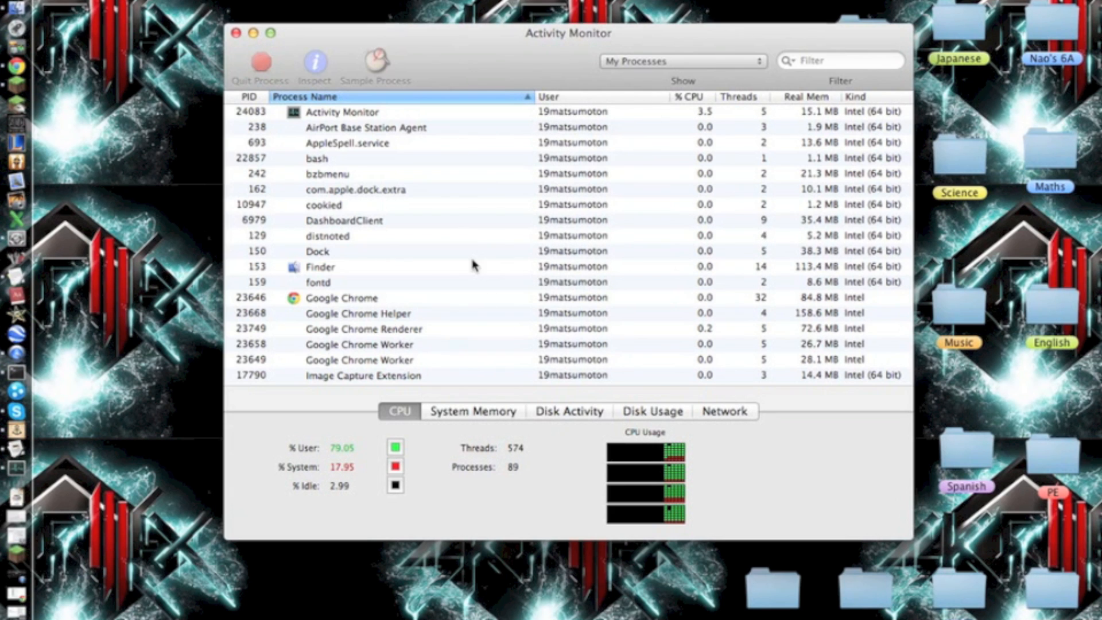
Scroll the Activity Monitor process list and activate the Filter field.
{"action": "scroll", "scroll_direction": "down", "scroll_amount": 3}
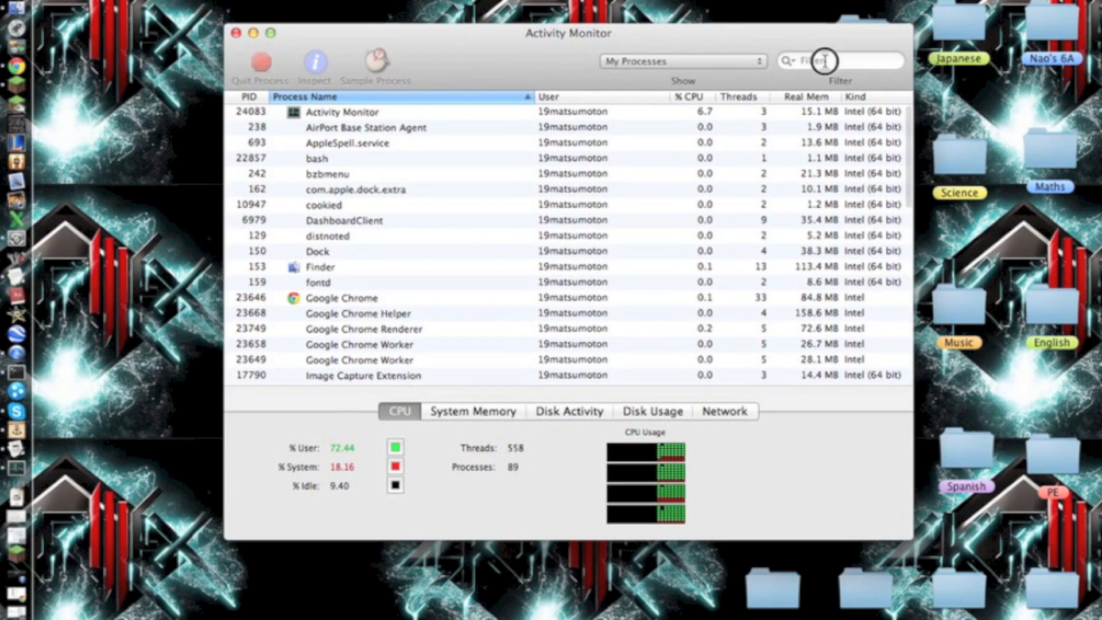
{"action": "left_click", "coordinate": [840, 61]}
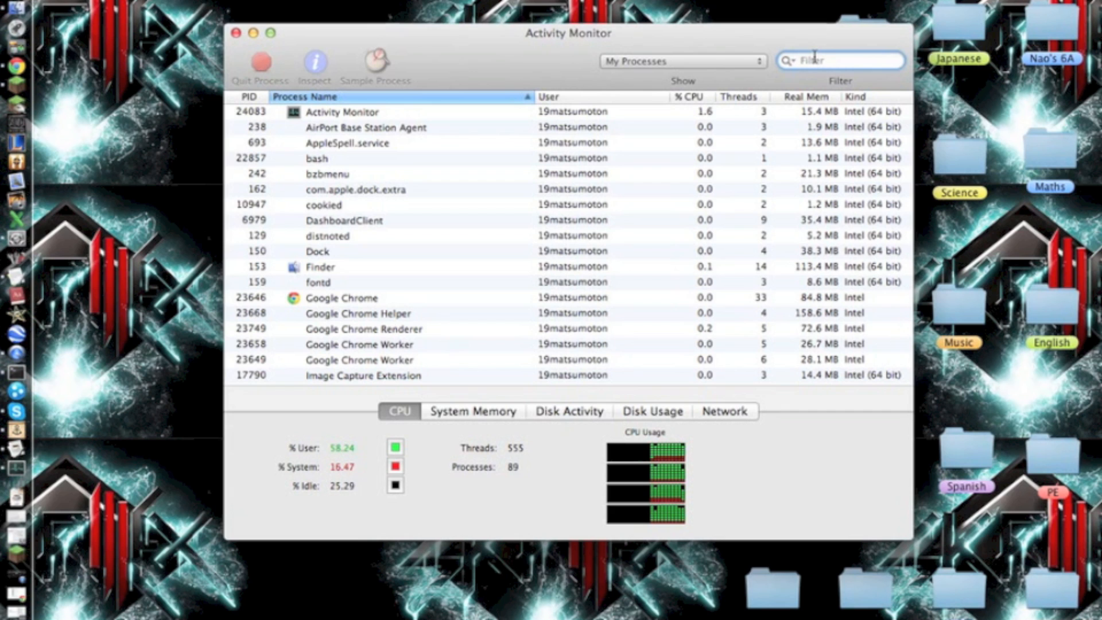
Filter the process list by "java", which shows no matching processes.
{"action": "type", "text": "java"}
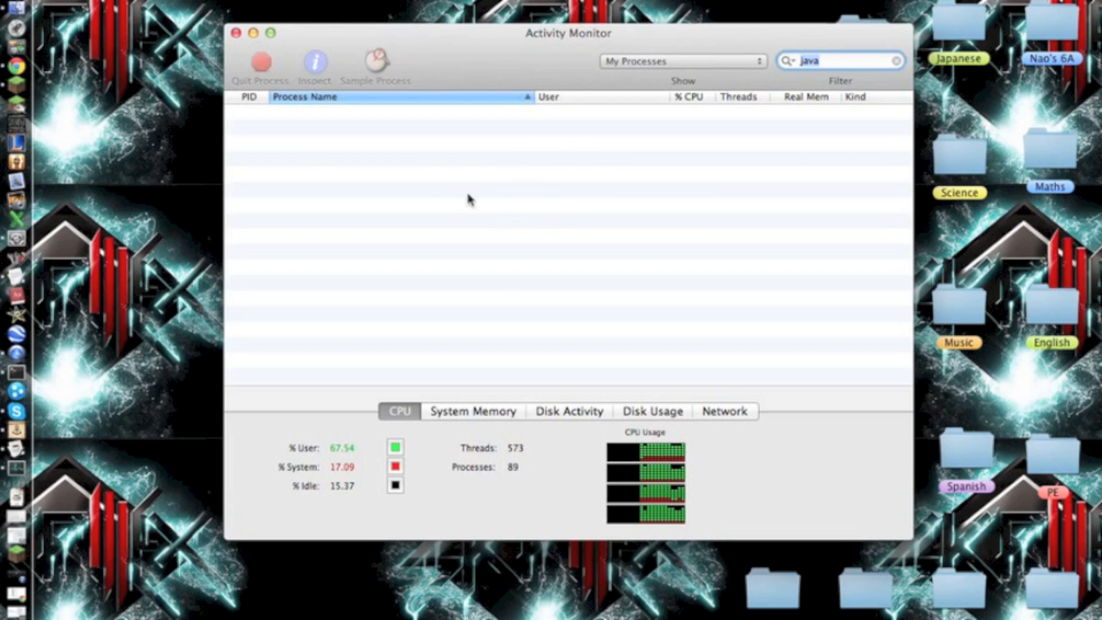
{"action": "mouse_move", "coordinate": [594, 134]}
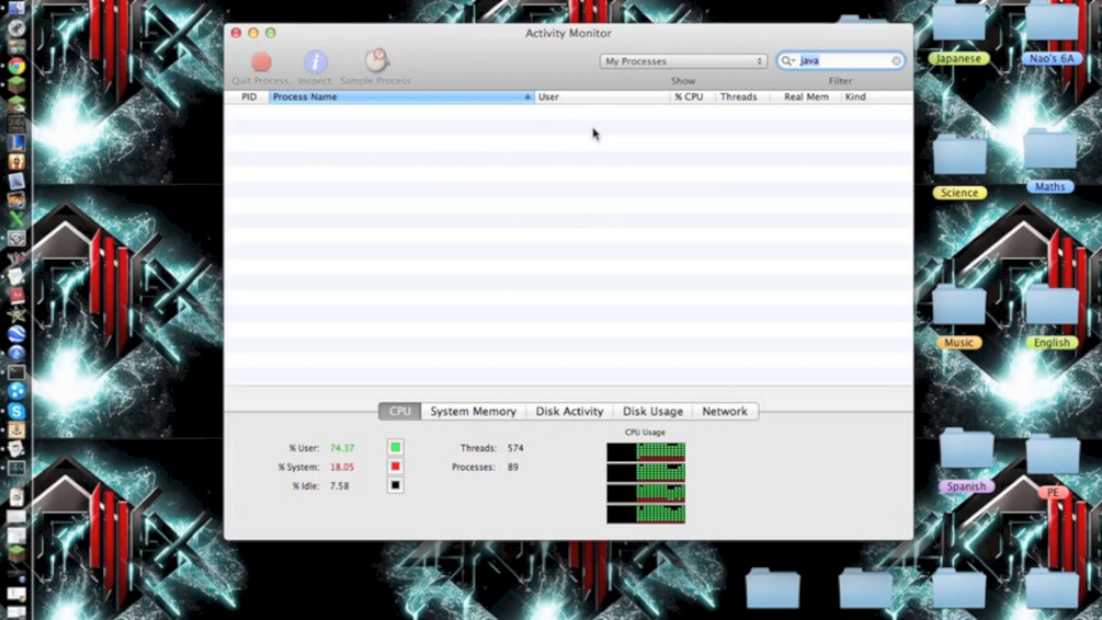
{"action": "mouse_move", "coordinate": [513, 190]}
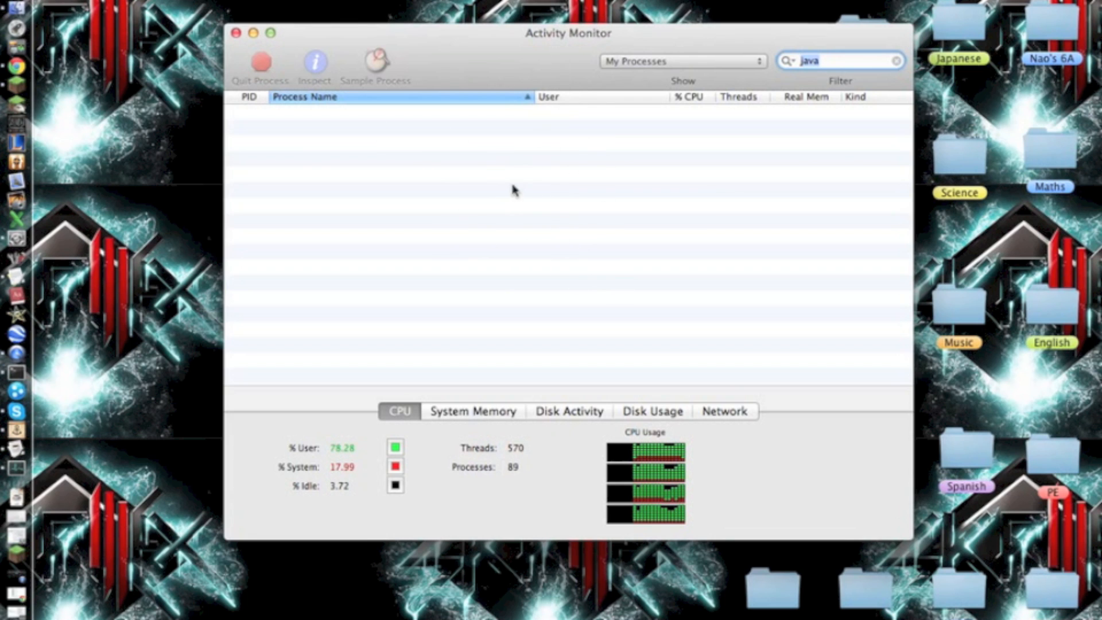
{"action": "mouse_move", "coordinate": [569, 109]}
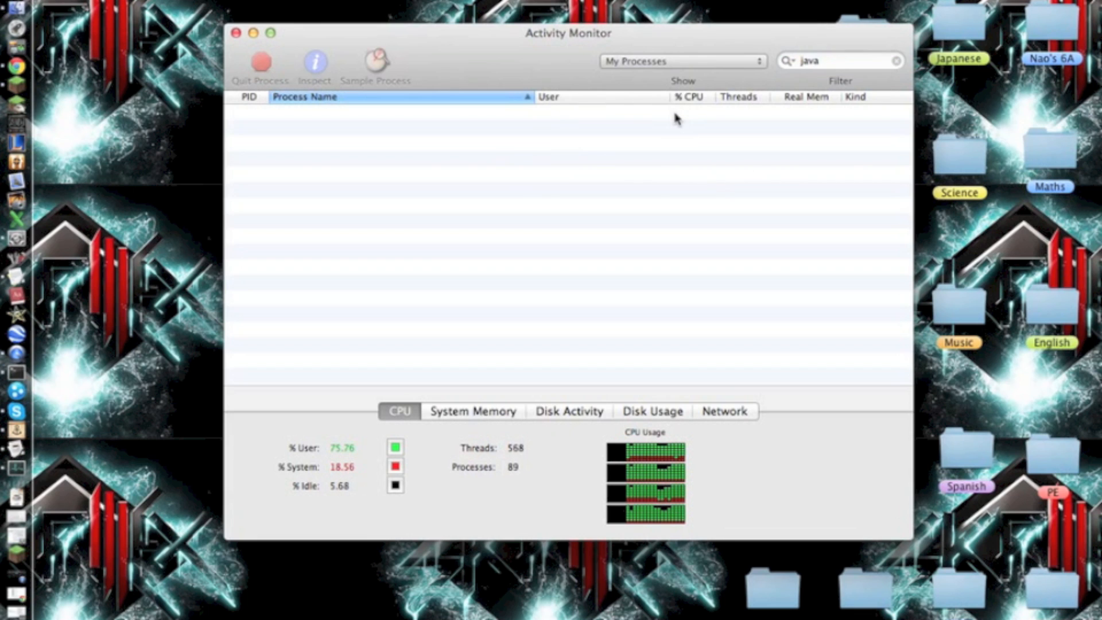
{"action": "mouse_move", "coordinate": [260, 63]}
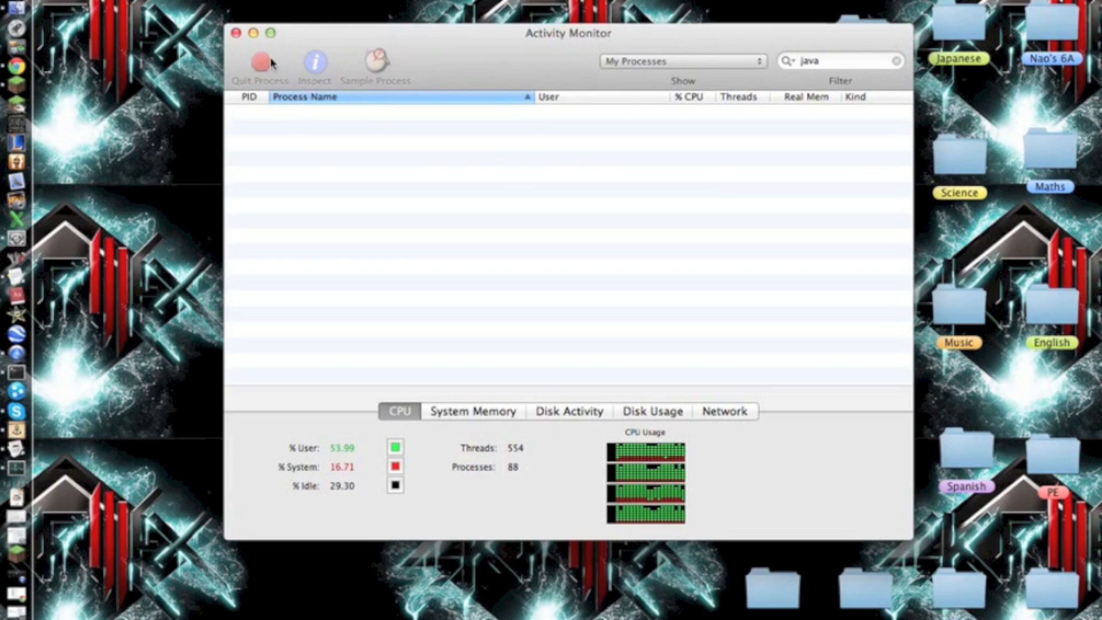
{"action": "mouse_move", "coordinate": [641, 131]}
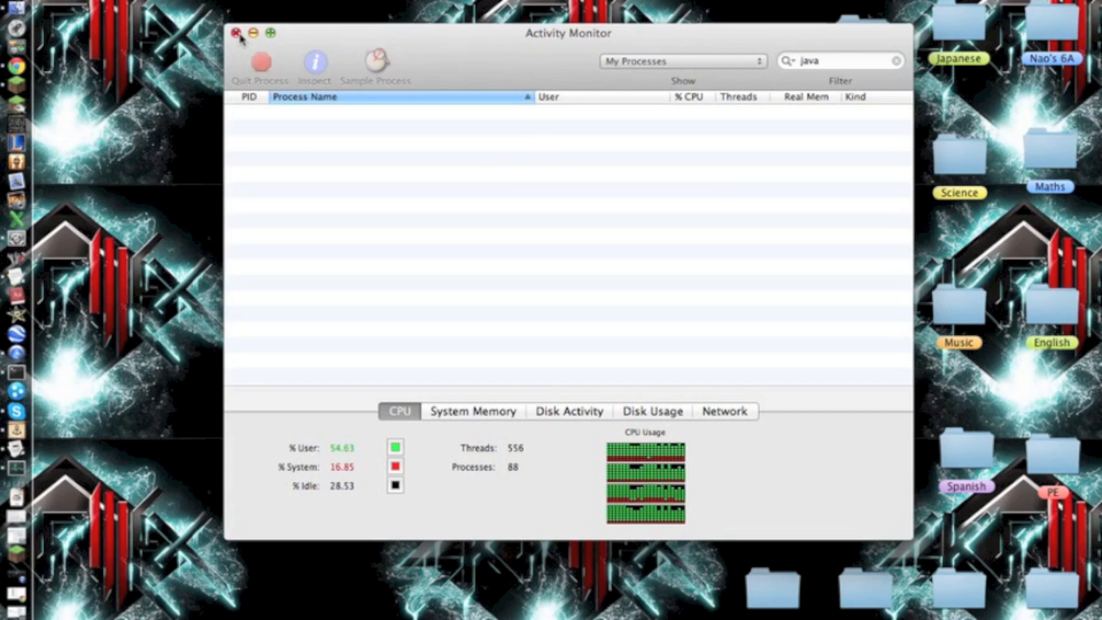
Close Activity Monitor and the Minecraft server window.
{"action": "left_click", "coordinate": [239, 32]}
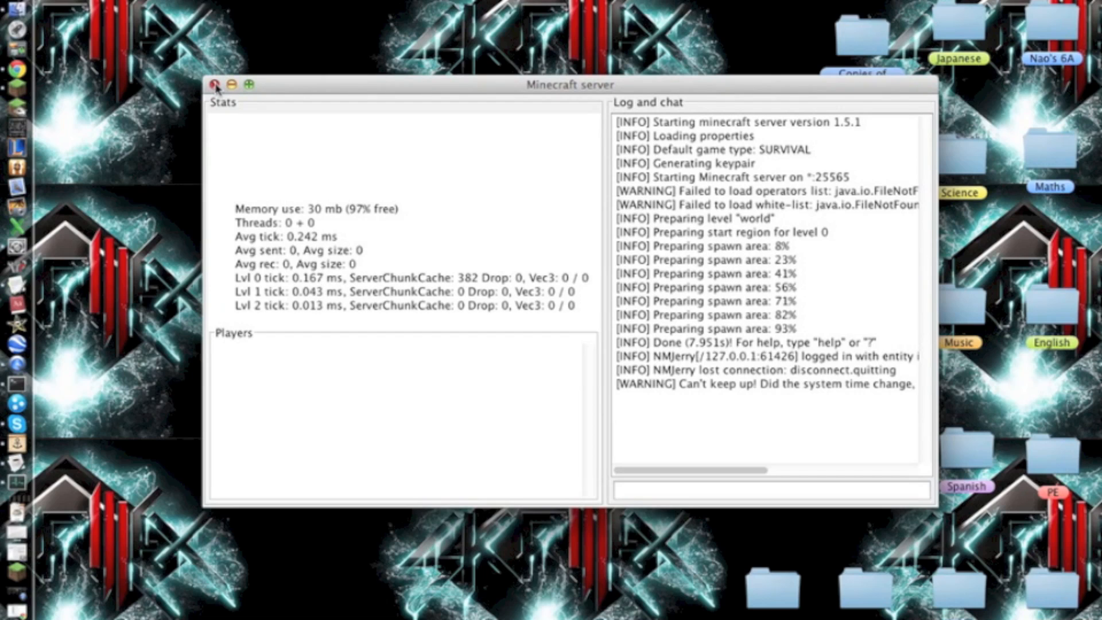
{"action": "left_click", "coordinate": [215, 84]}
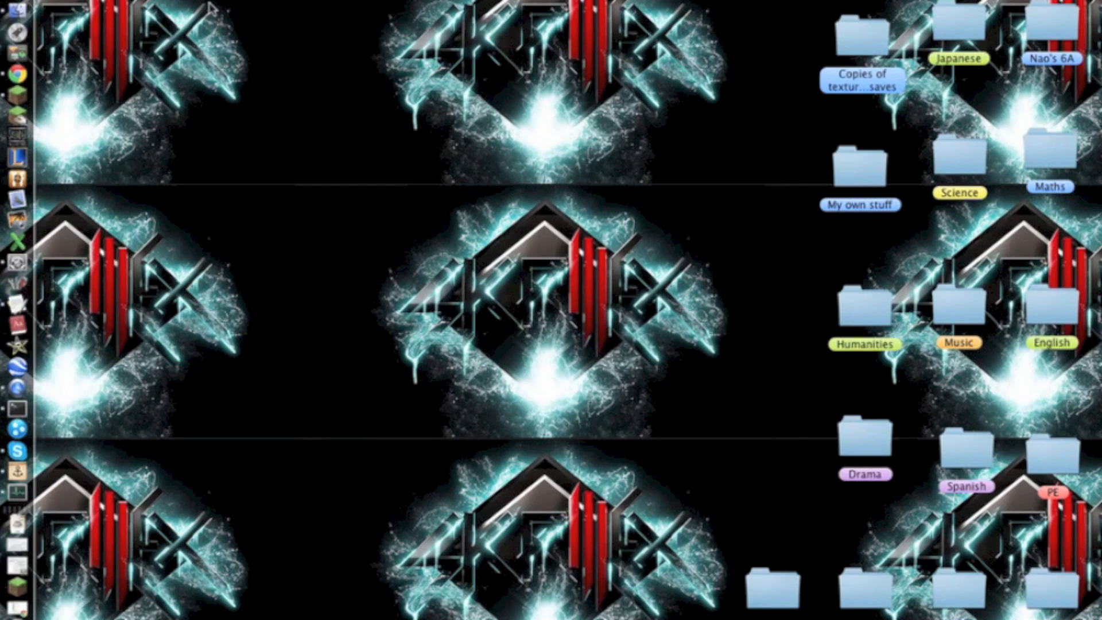